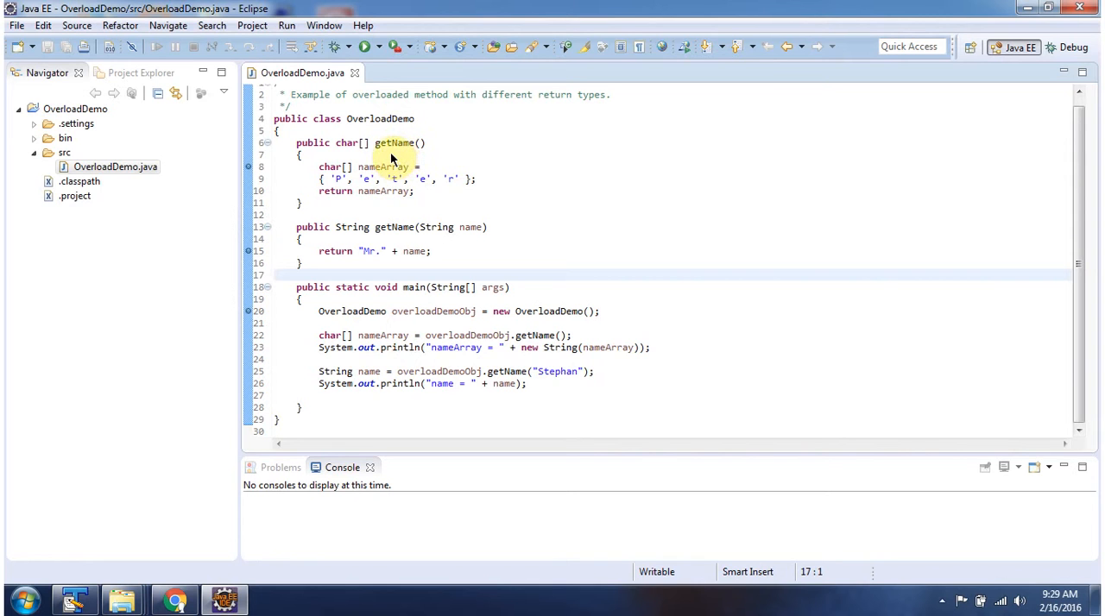
mouse_move(394, 159)
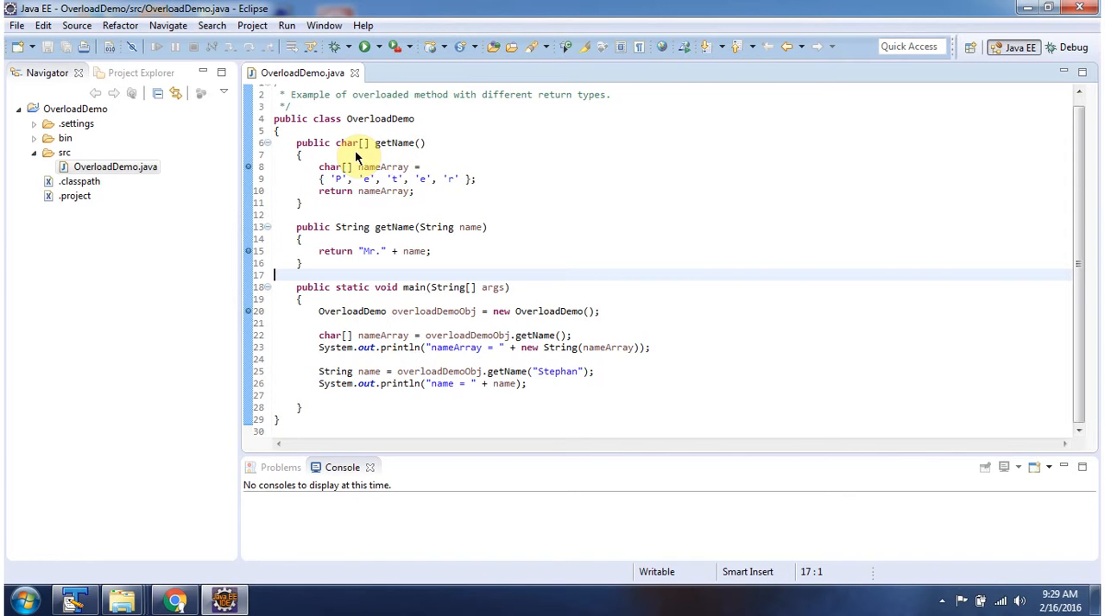
mouse_move(380, 240)
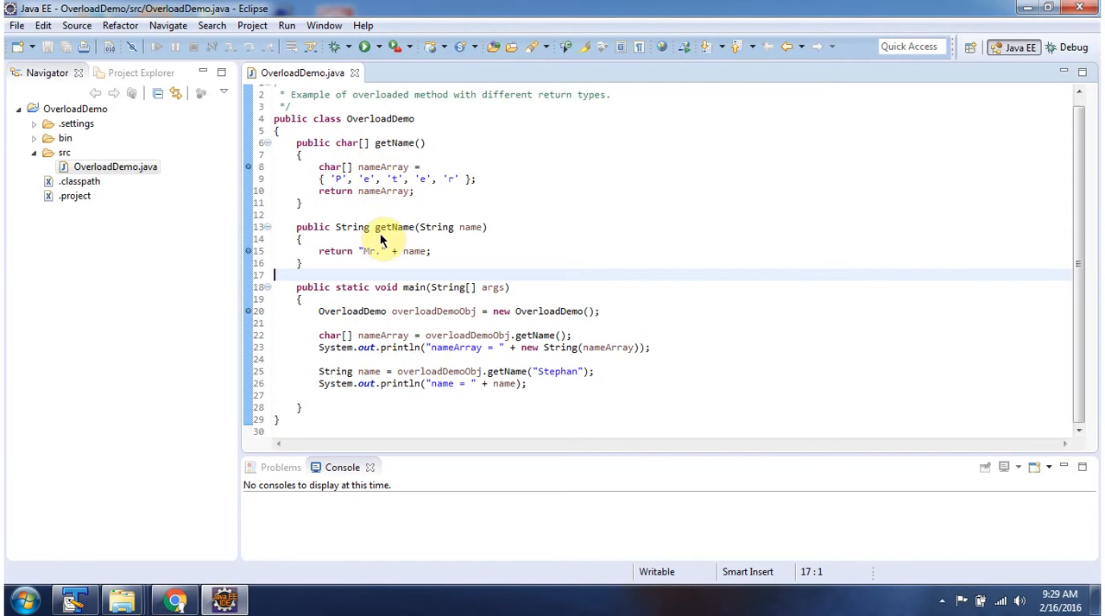
mouse_move(470, 246)
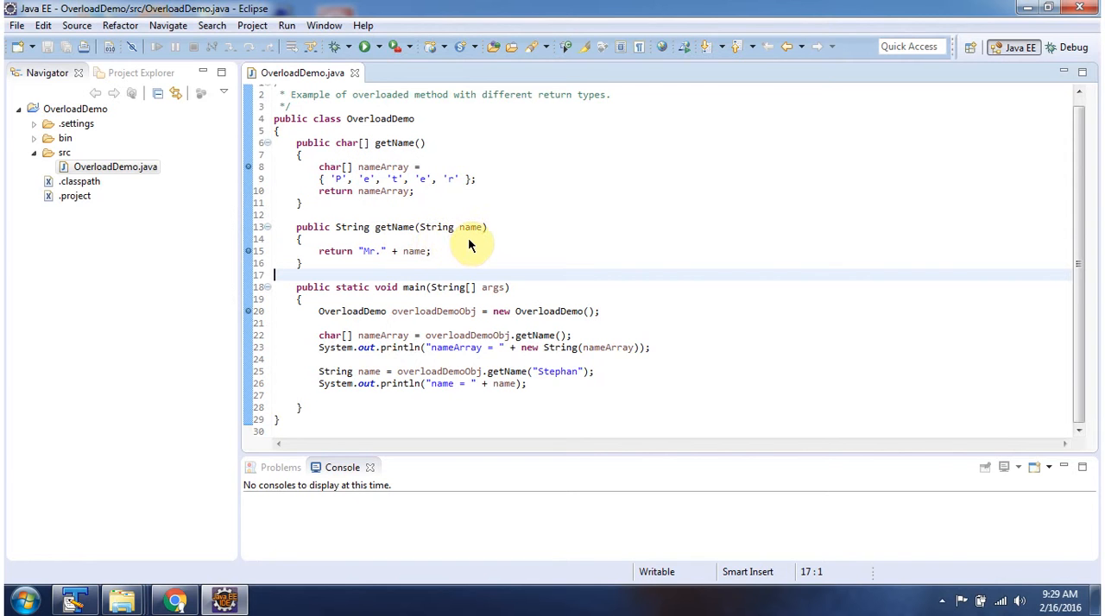
mouse_move(363, 241)
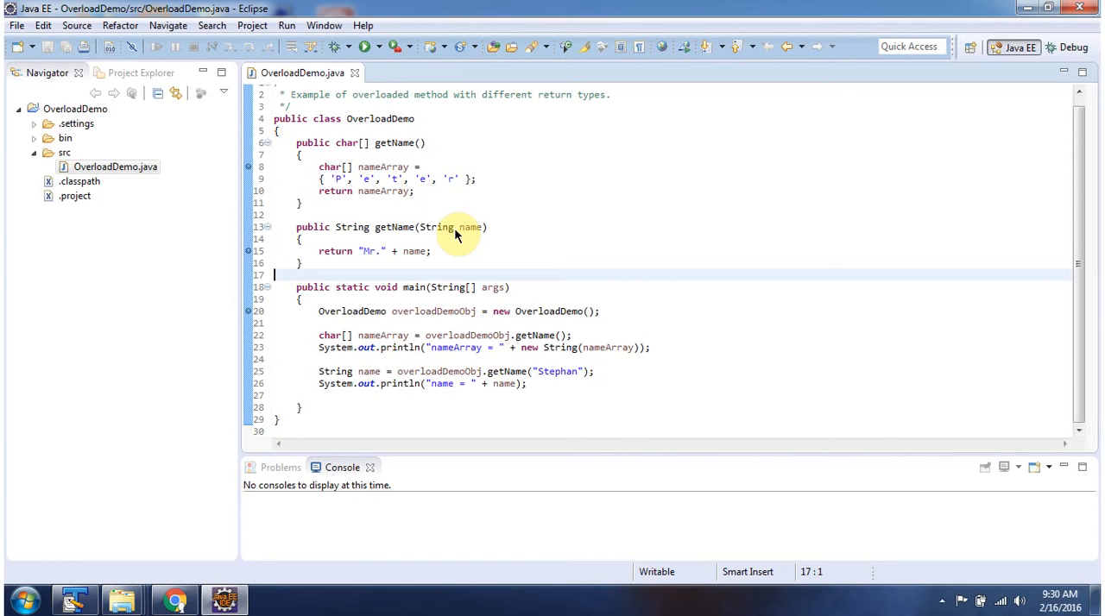
mouse_move(410, 297)
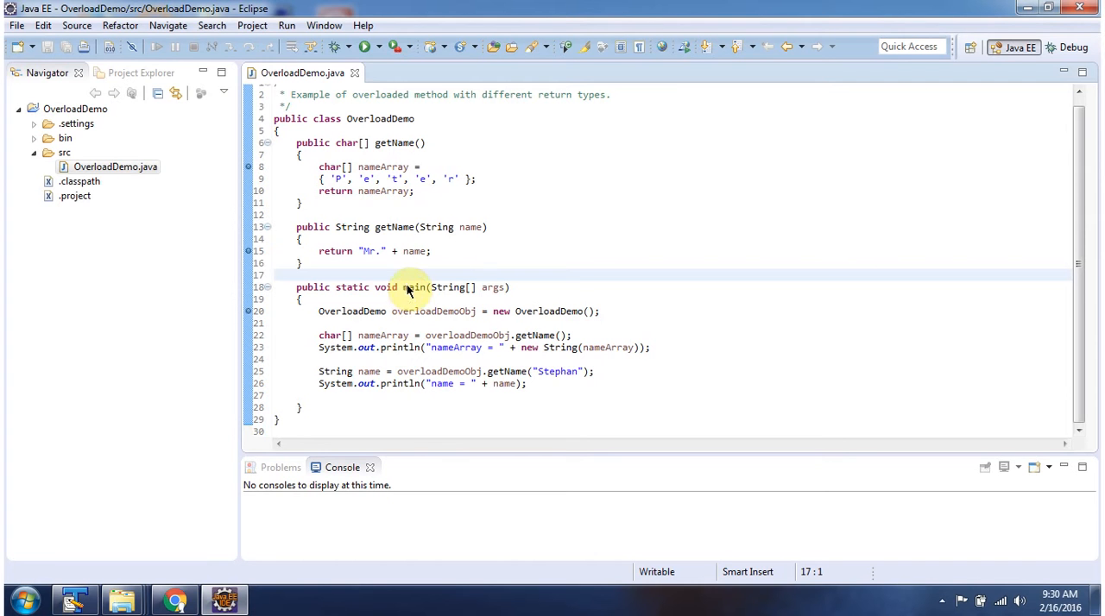
mouse_move(335, 47)
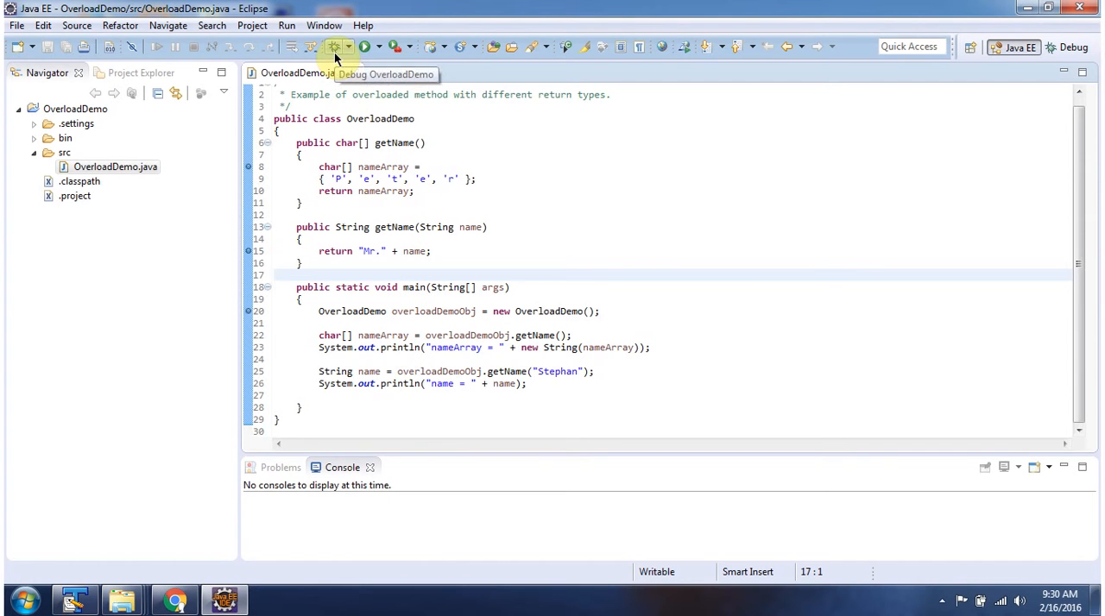
Step: Launch OverloadDemo under the debugger and accept the switch to the Debug perspective
click(333, 47)
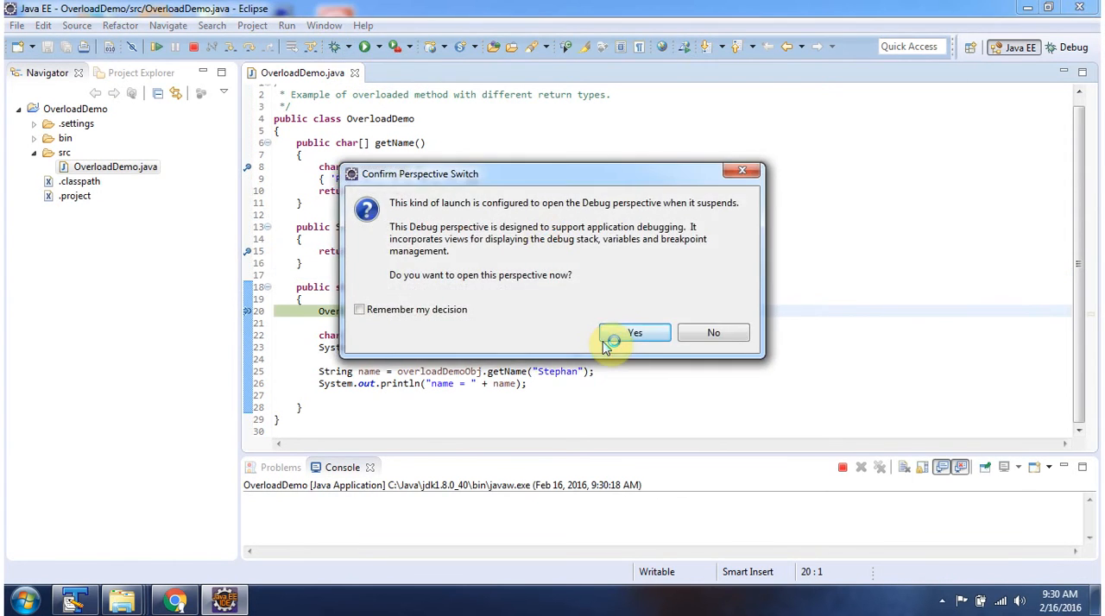
click(636, 331)
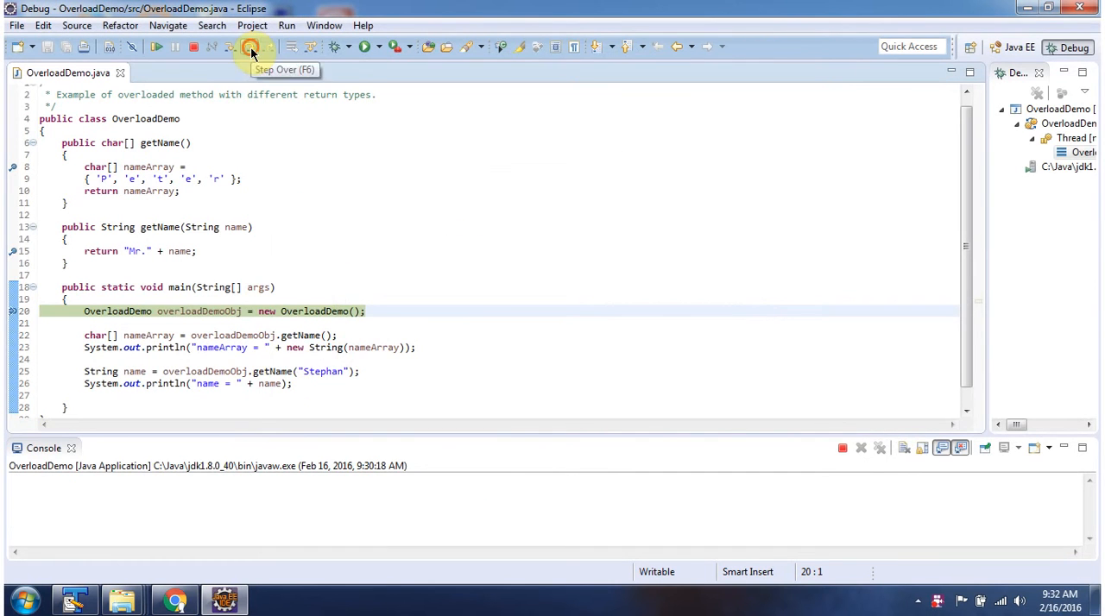
Step: Step over main's lines so the console prints nameArray = Peter and name = Mr.Stephan
click(250, 46)
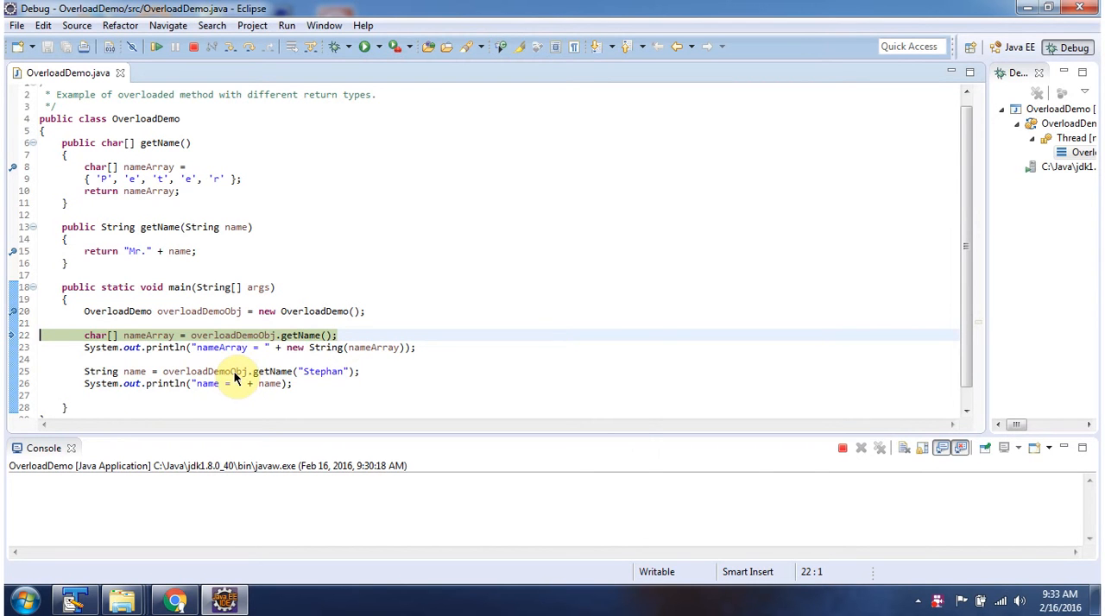
mouse_move(337, 373)
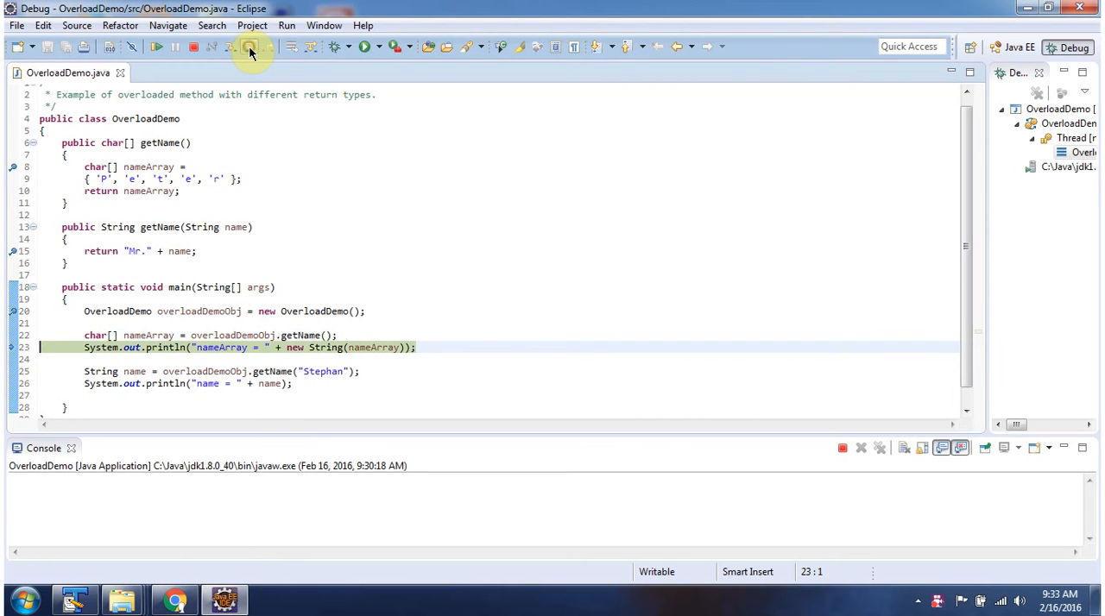
click(250, 46)
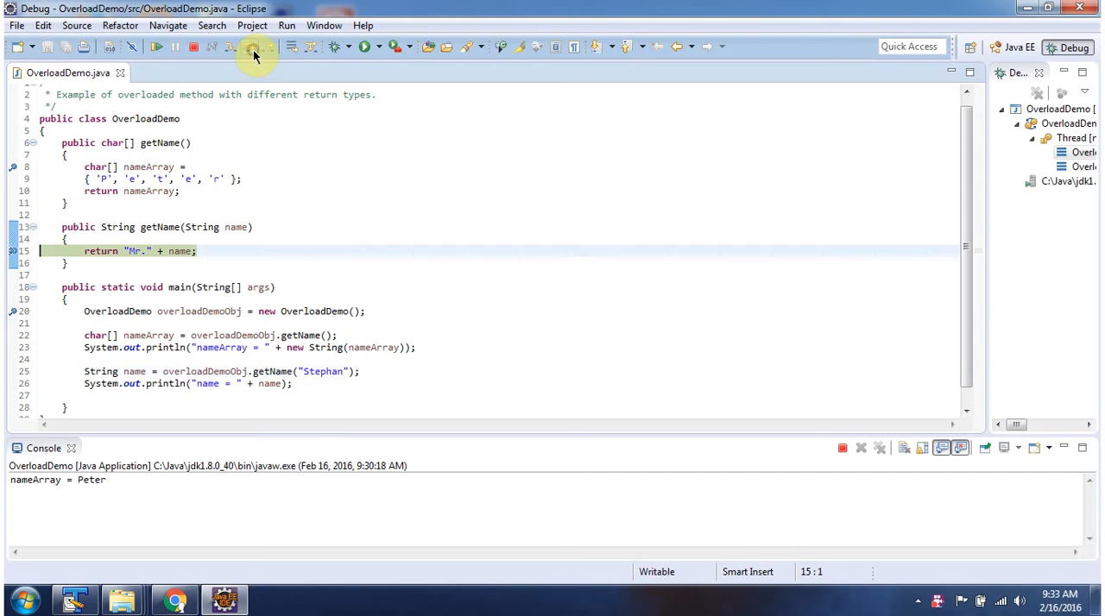
click(251, 46)
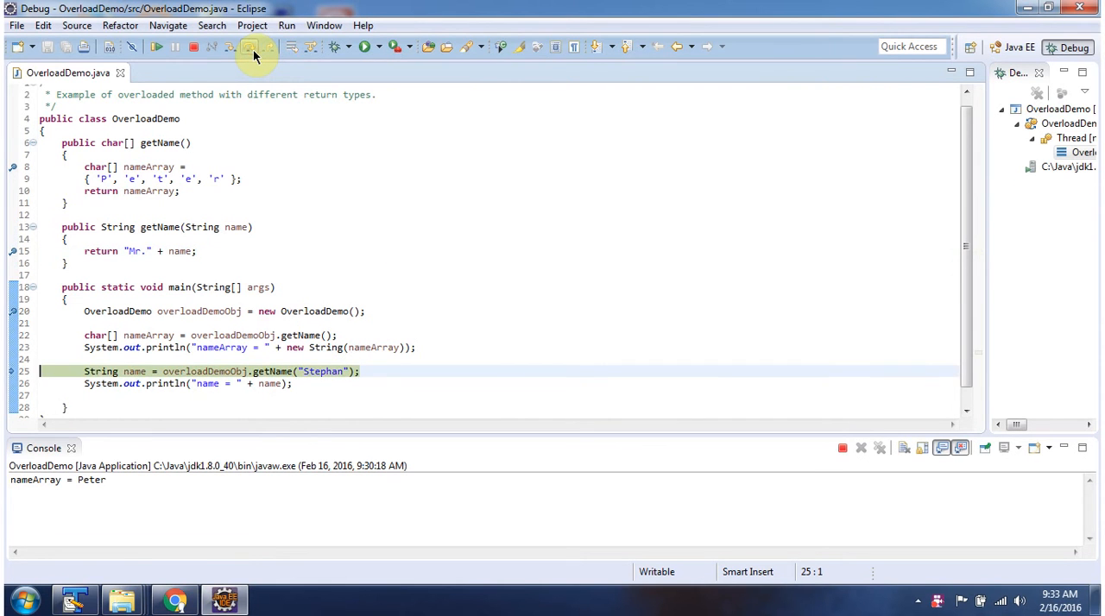
click(248, 47)
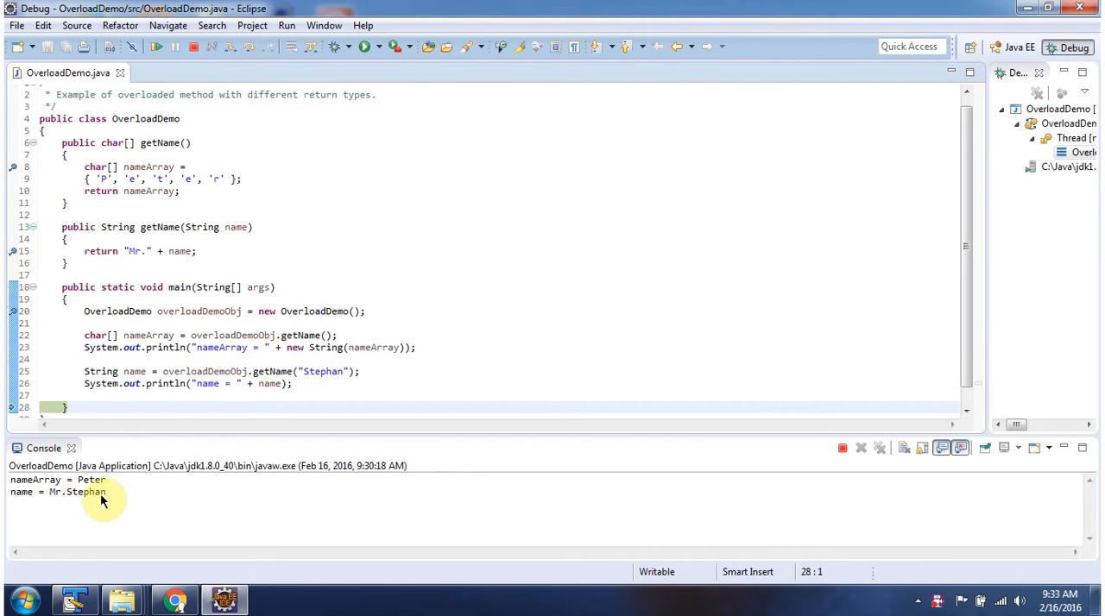
mouse_move(124, 493)
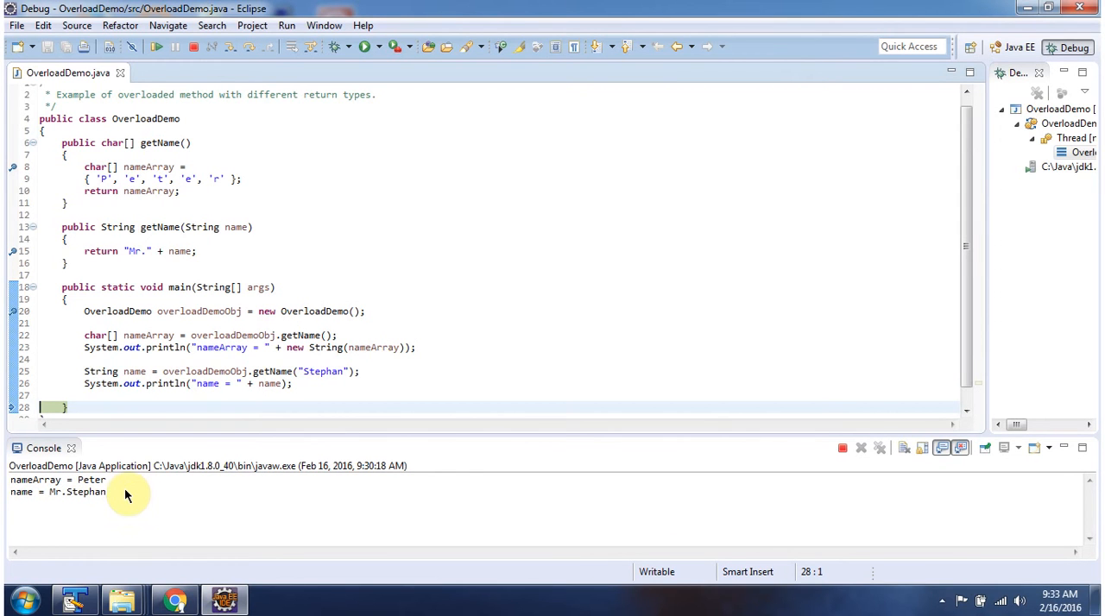